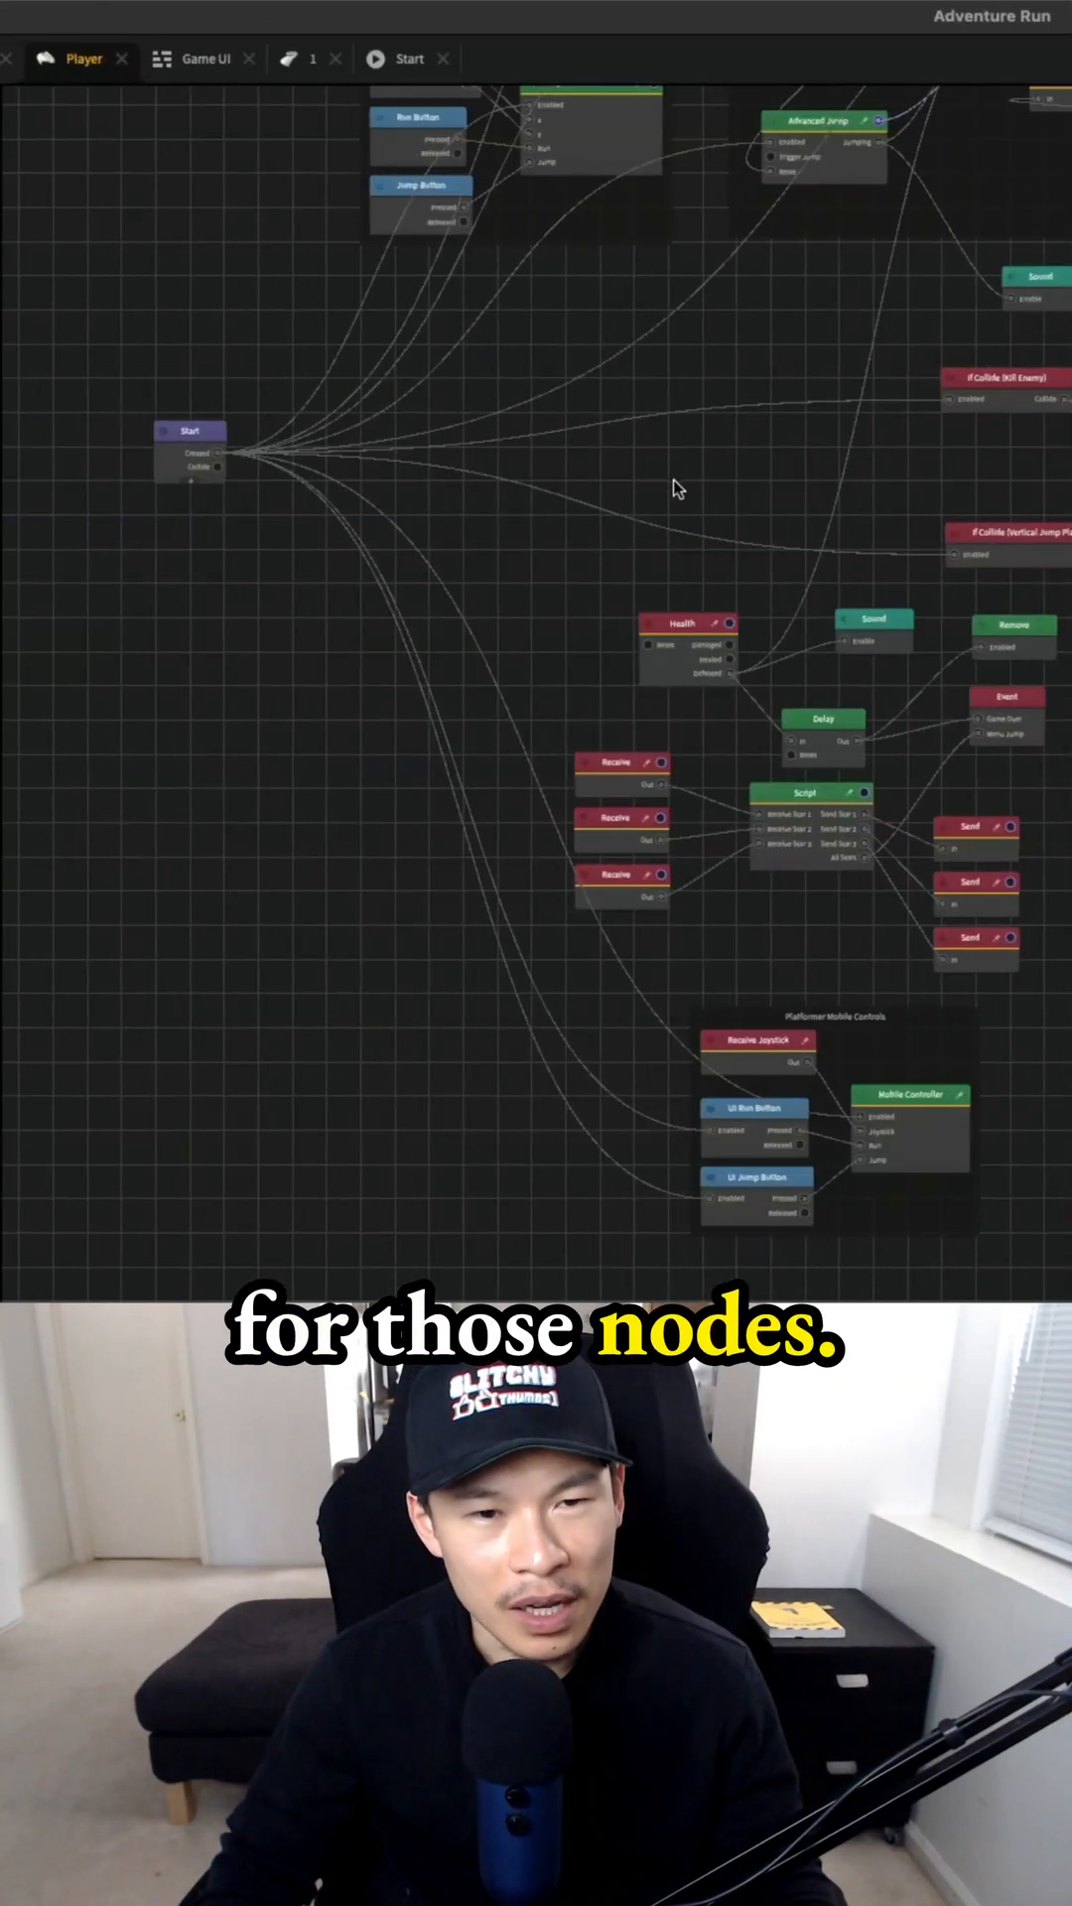
# Bring the Platformer Mobile Controls group into view to show its settings.
pyautogui.moveTo(826, 1118); pyautogui.dragTo(389, 657)
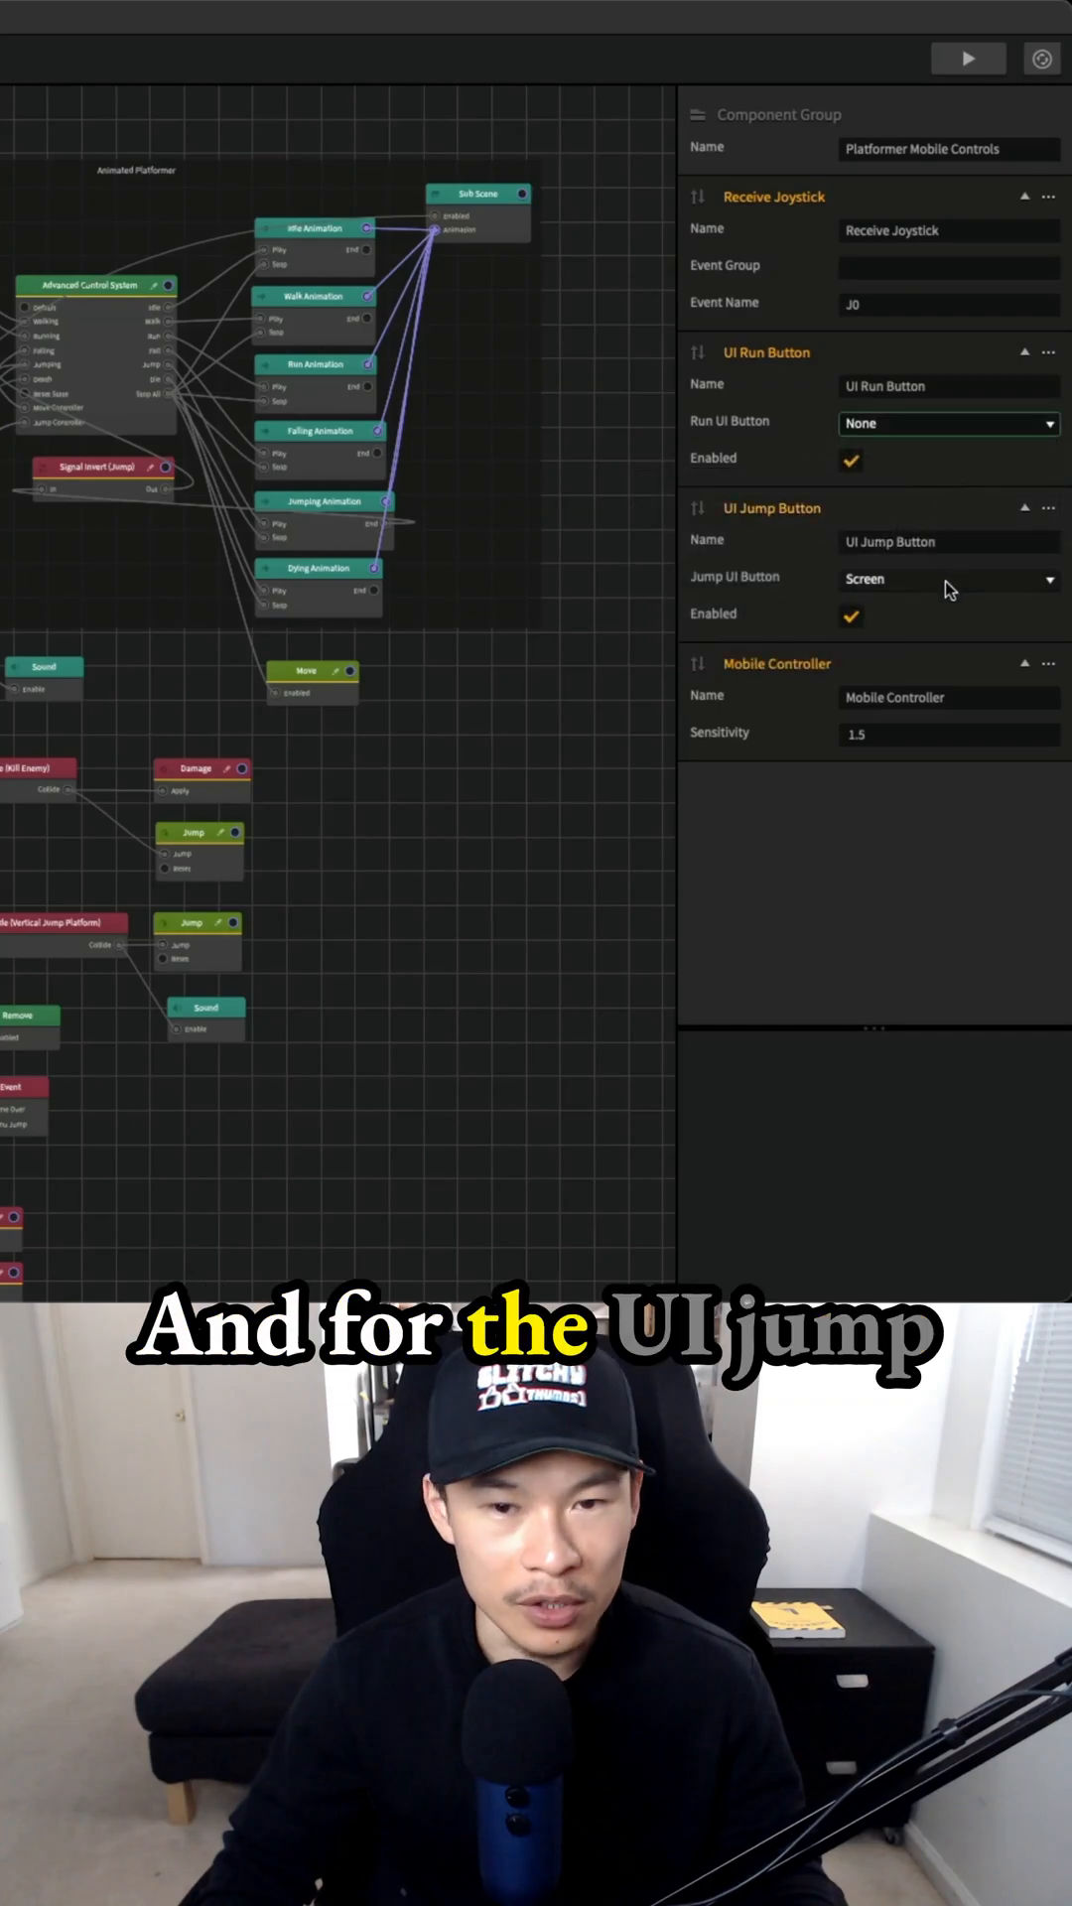
# Set the Jump UI Button to None so neither run nor jump has a UI button.
pyautogui.click(950, 578)
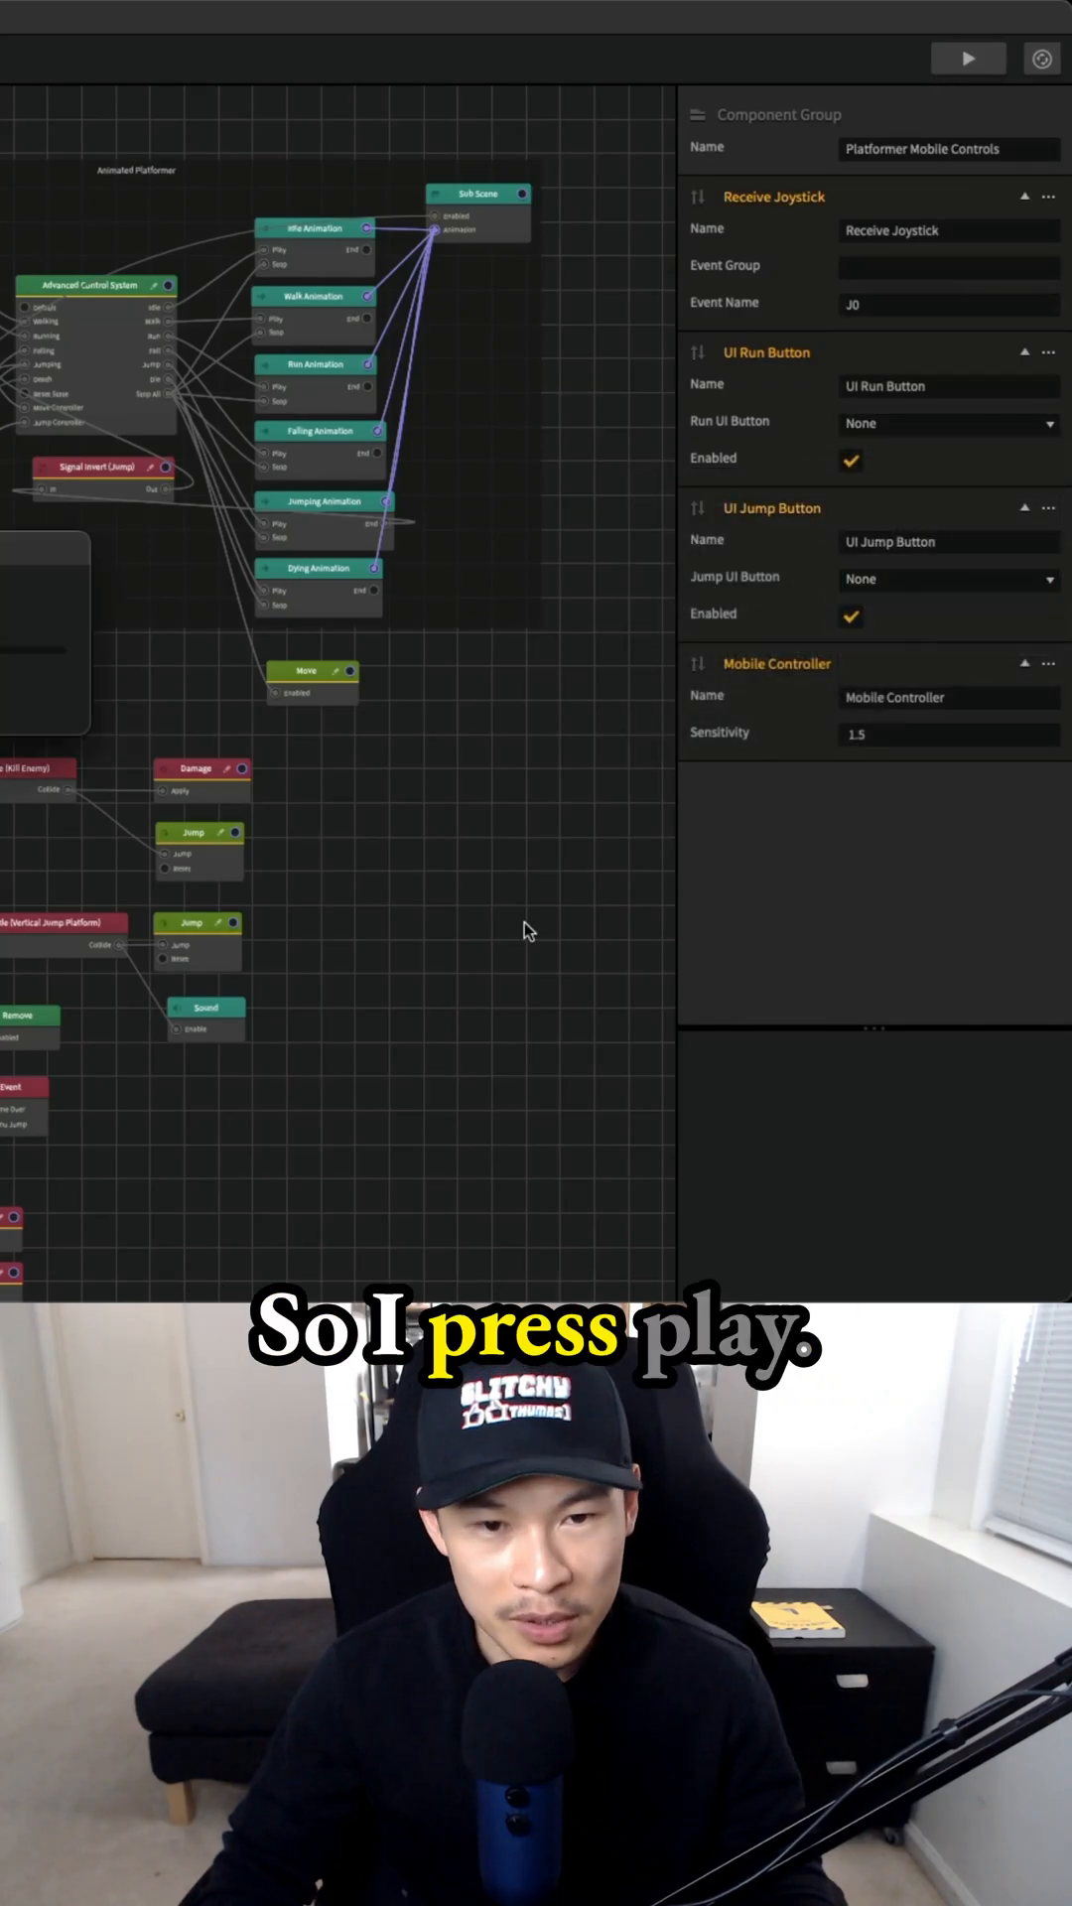
# Preview the game and steer the character with the on-screen joystick.
pyautogui.click(967, 57)
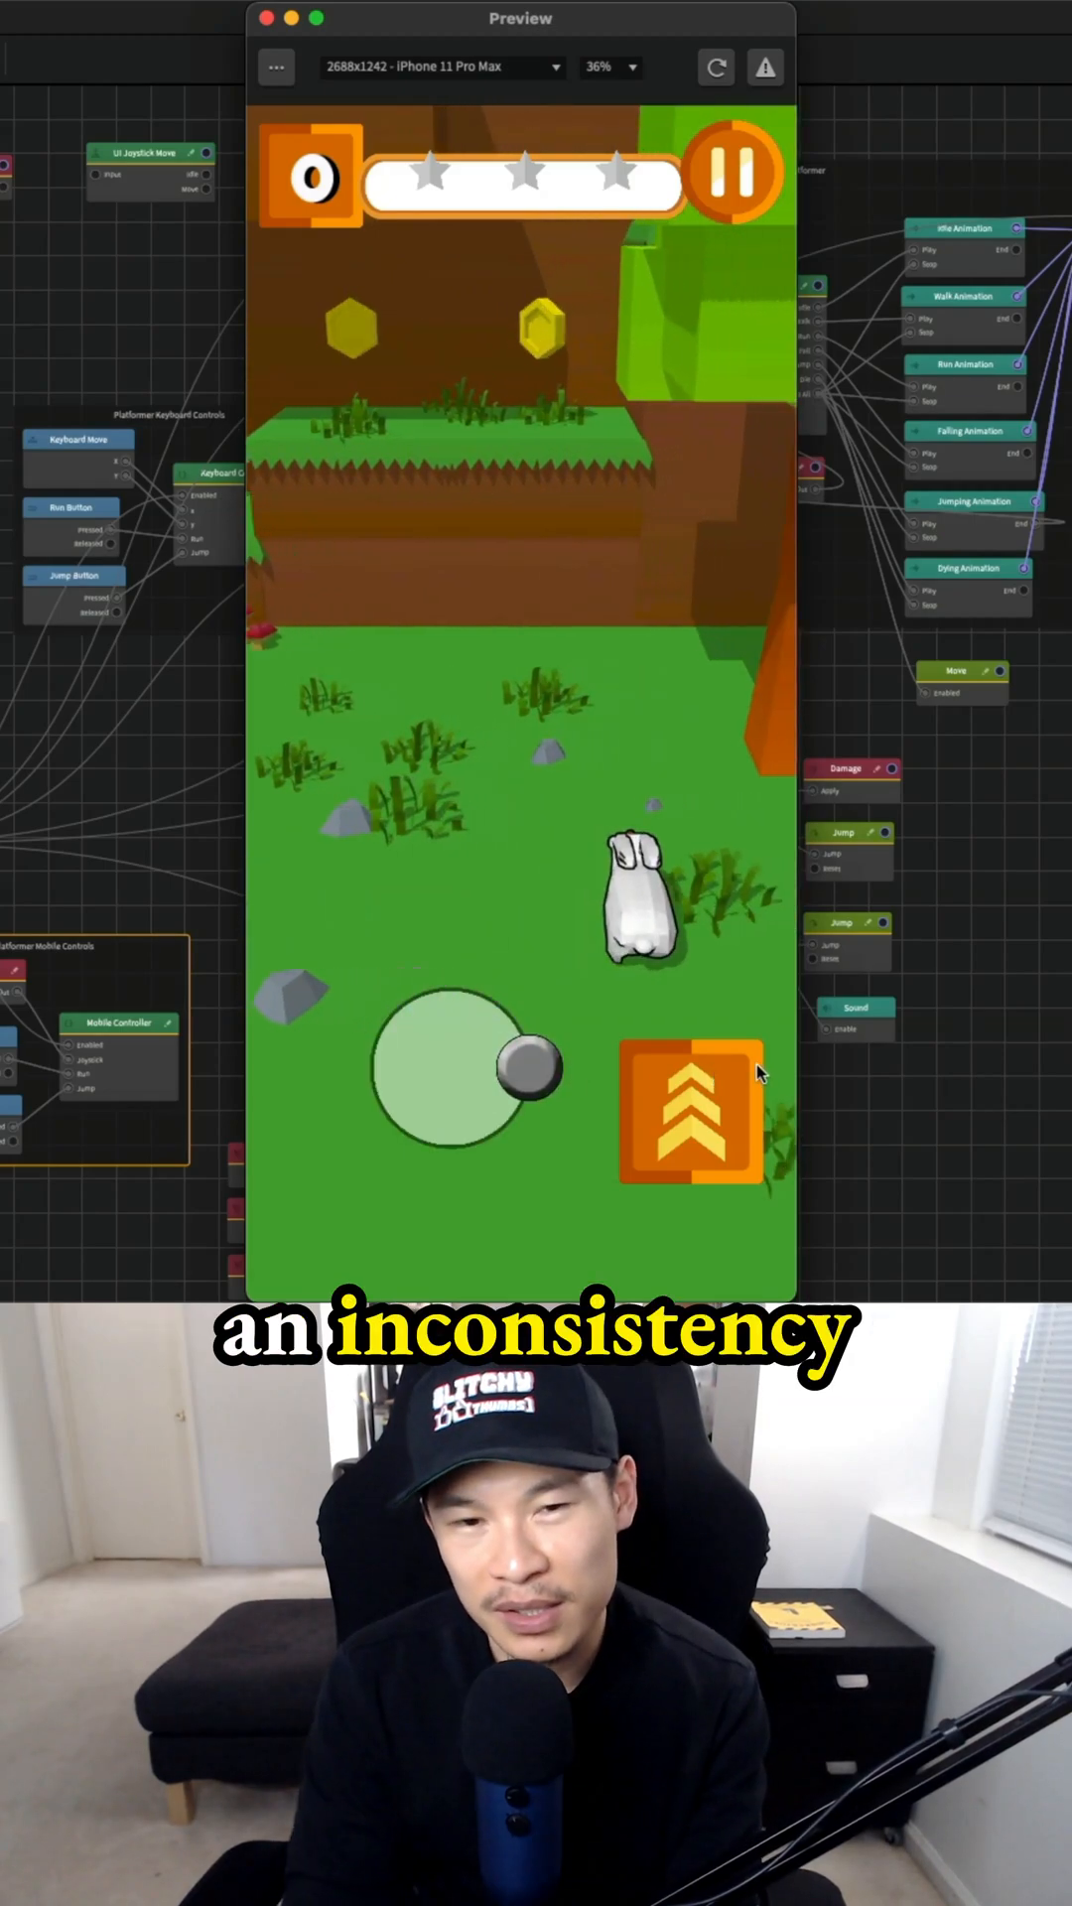
pyautogui.moveTo(522, 1067); pyautogui.dragTo(371, 1098)
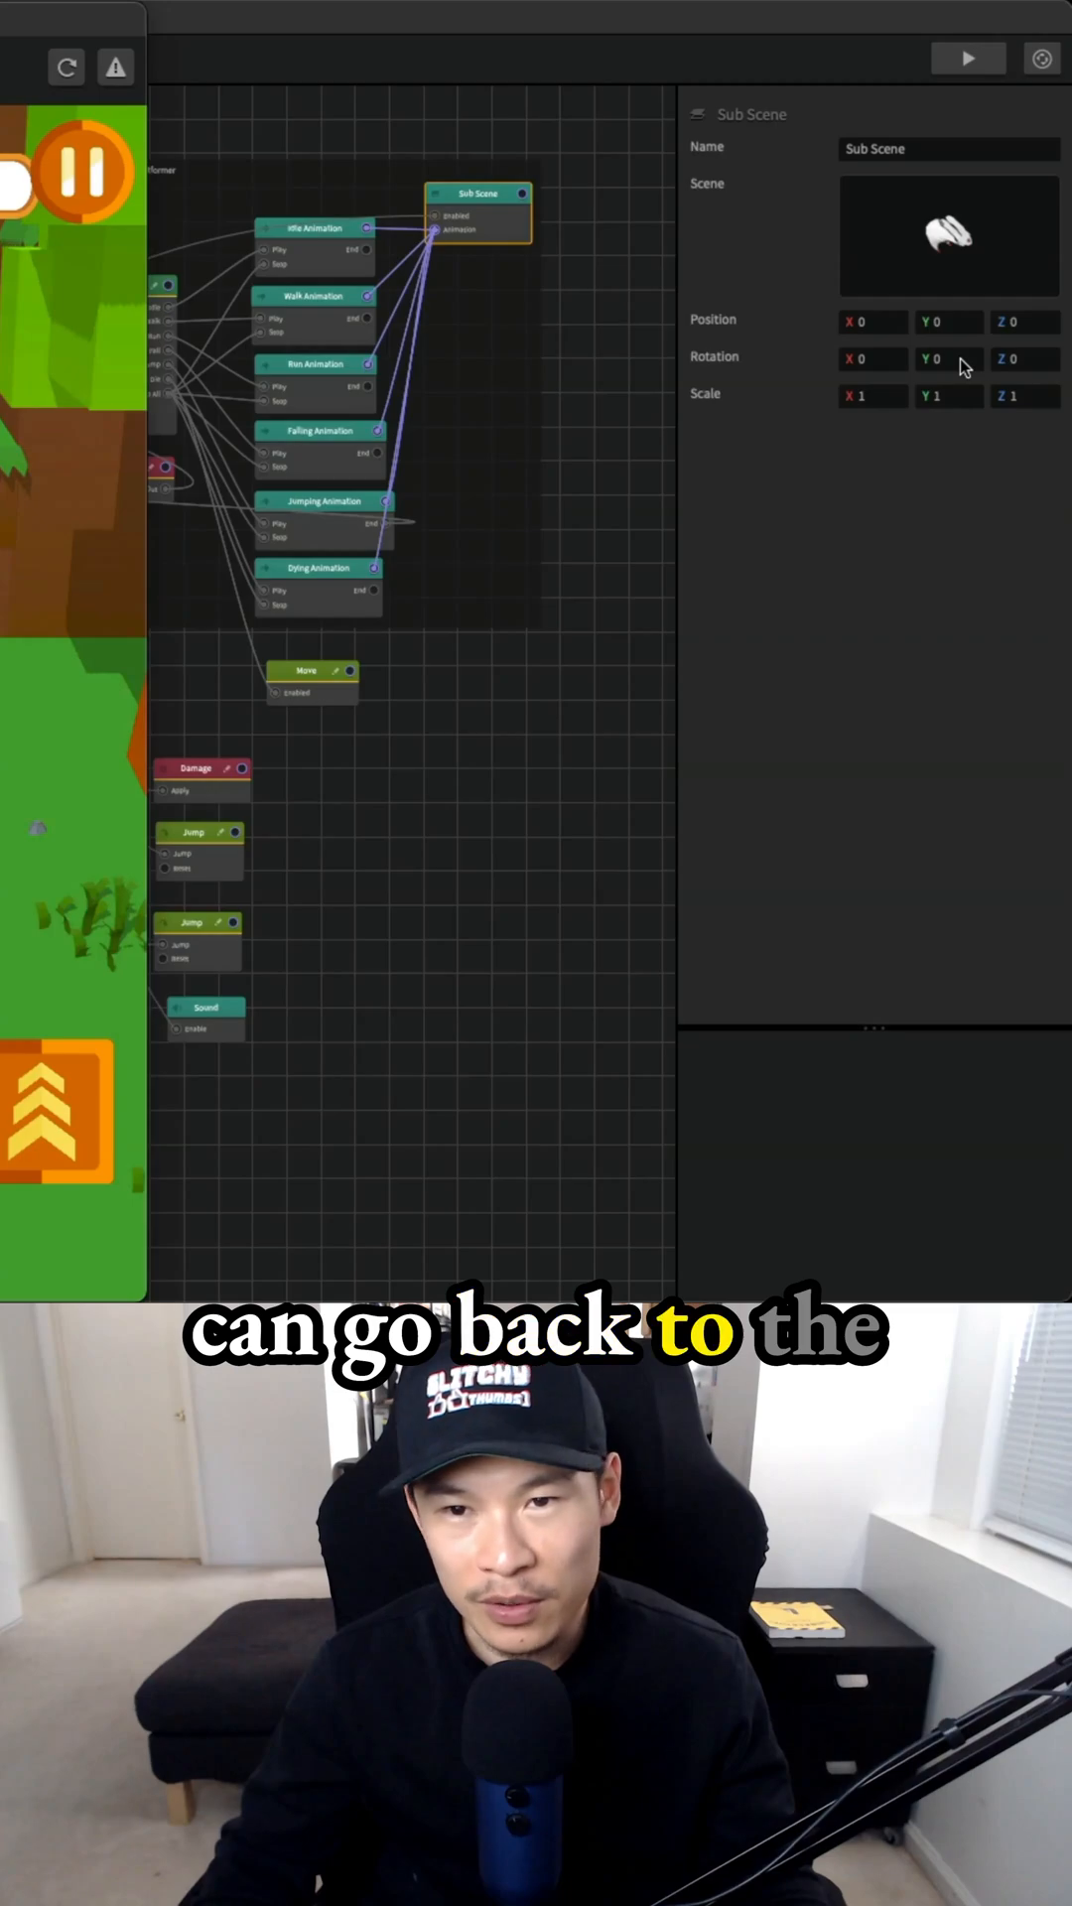
# Set the Sub Scene's Y rotation to -90 for the character model.
pyautogui.write('-90')
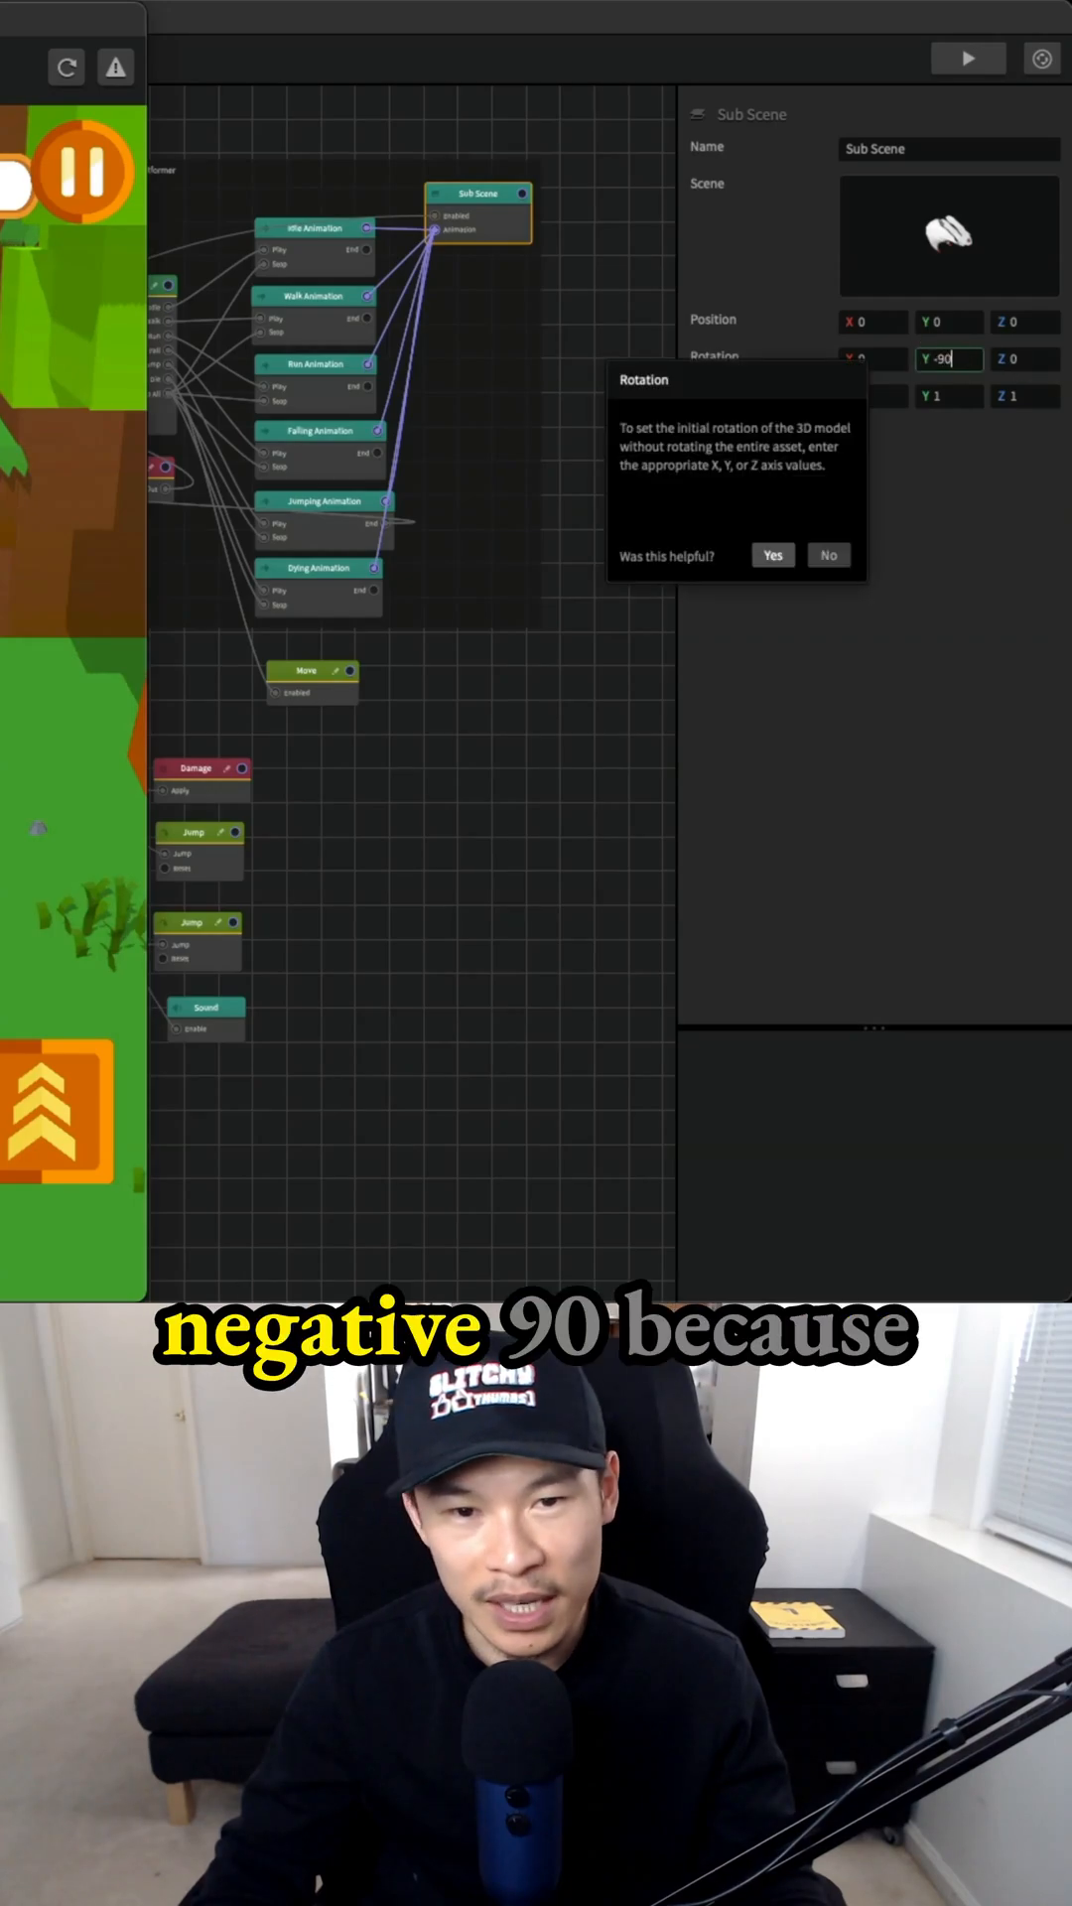